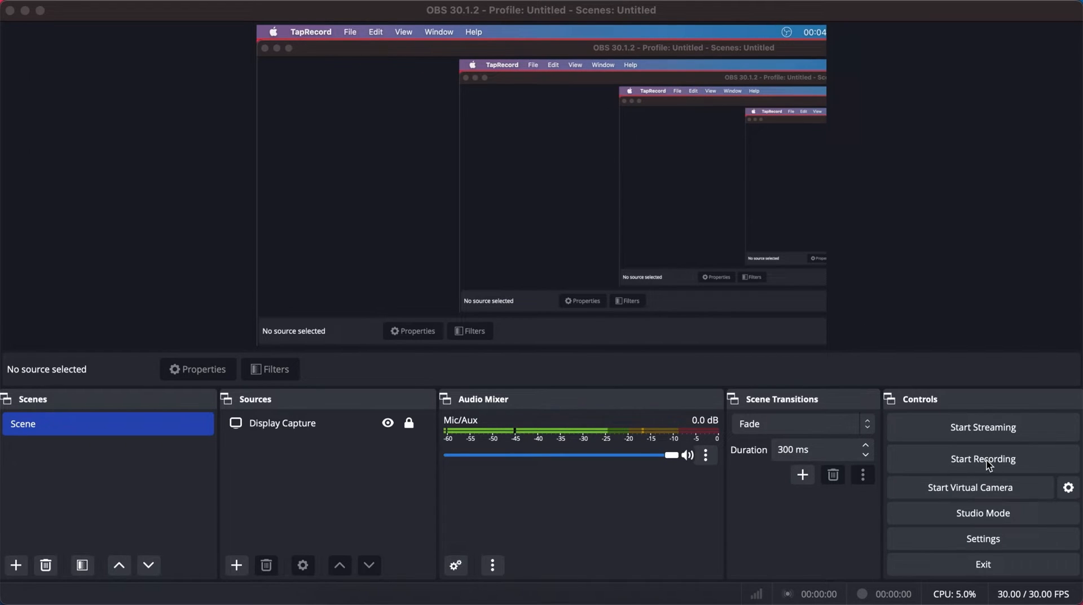
- Record a few seconds of the display capture, then stop the recording
{"action": "left_click", "coordinate": [982, 459]}
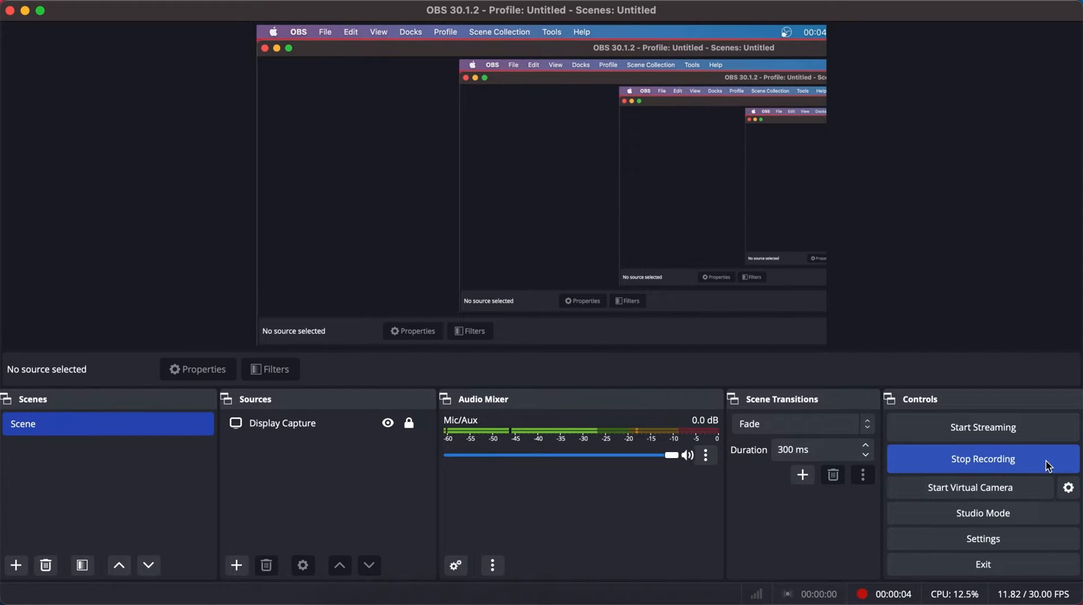
{"action": "left_click", "coordinate": [982, 458]}
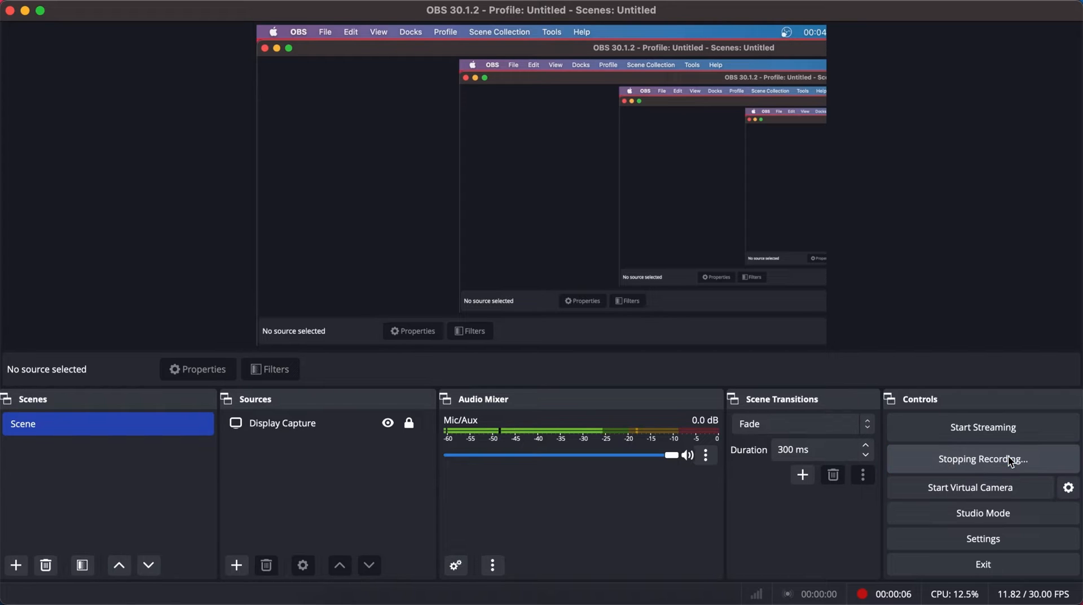
{"action": "left_click", "coordinate": [982, 458]}
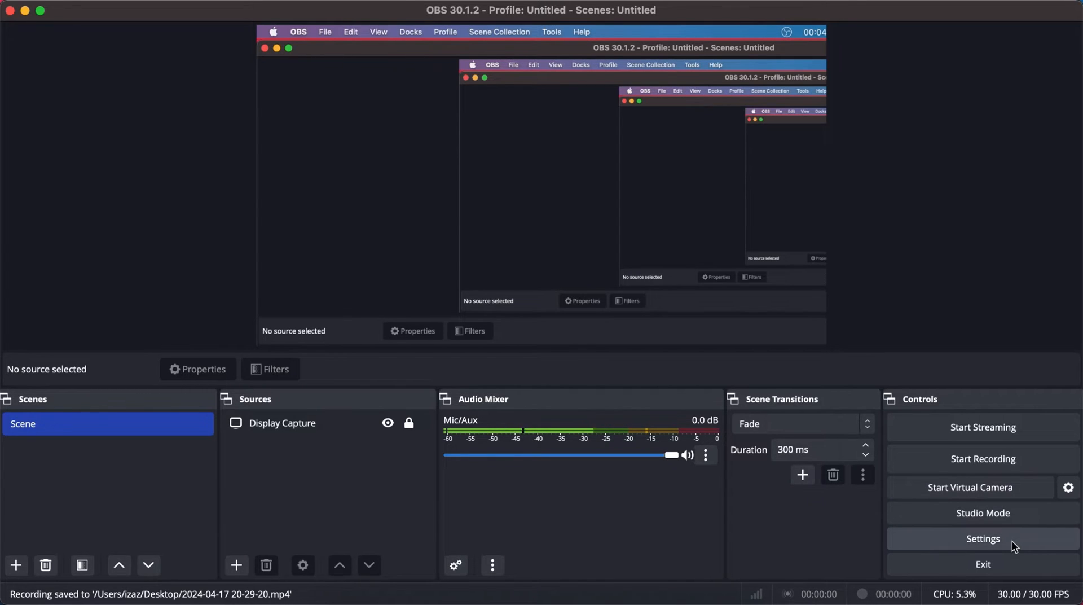
- In Settings, show Output and toggle Output Mode to Advanced and back to Simple
{"action": "left_click", "coordinate": [982, 538]}
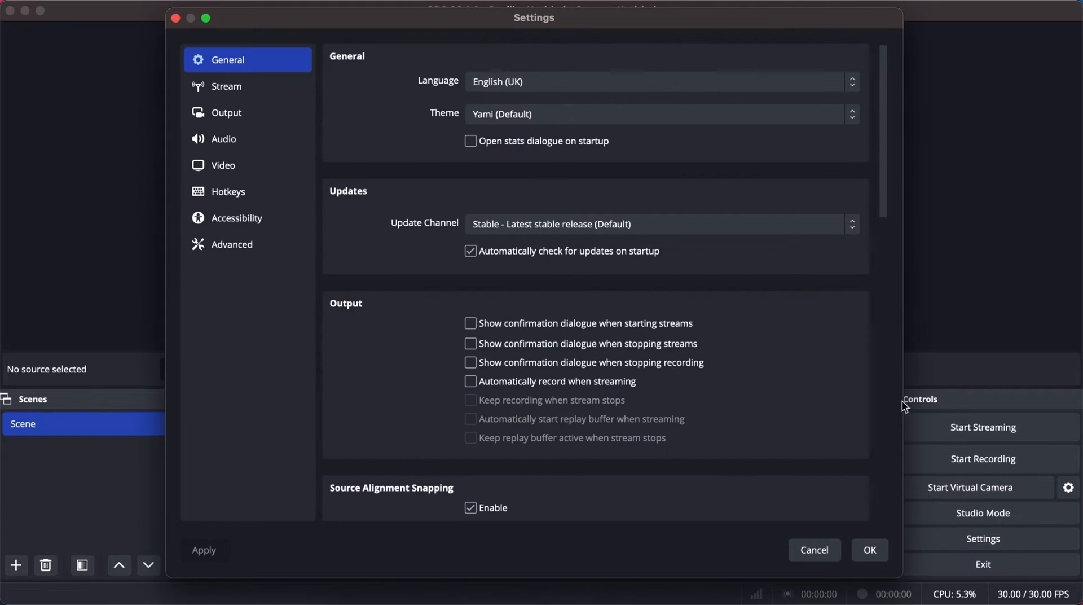
{"action": "mouse_move", "coordinate": [420, 114]}
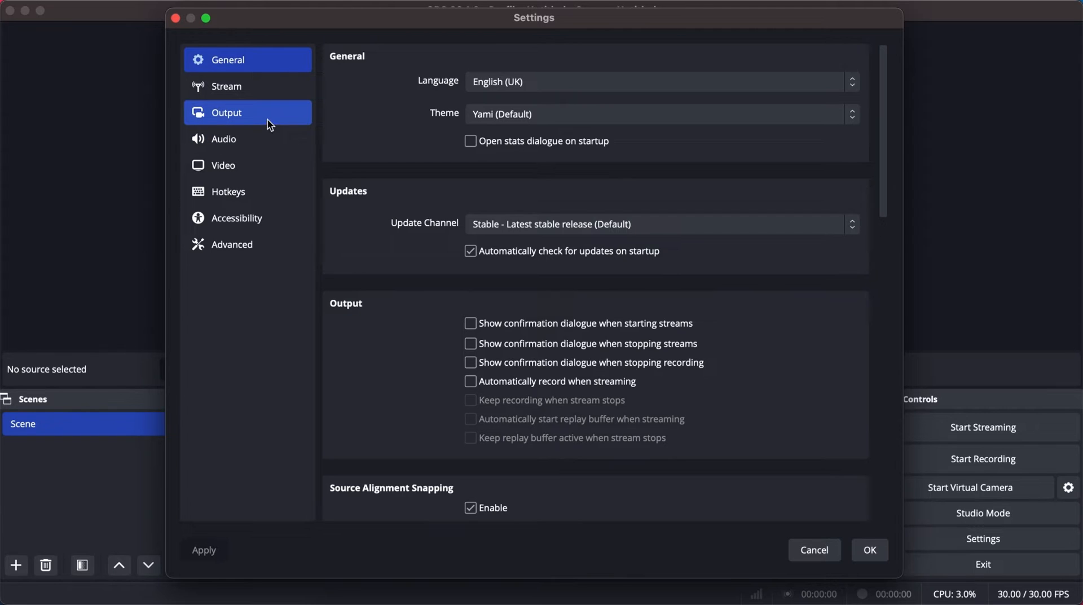
{"action": "left_click", "coordinate": [227, 112]}
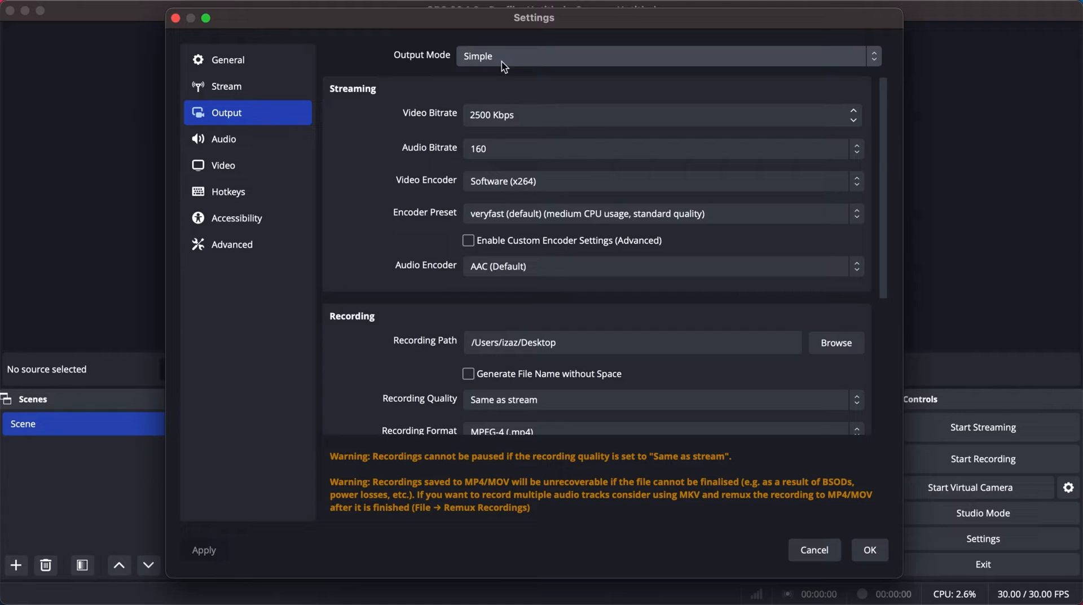
{"action": "mouse_move", "coordinate": [494, 76]}
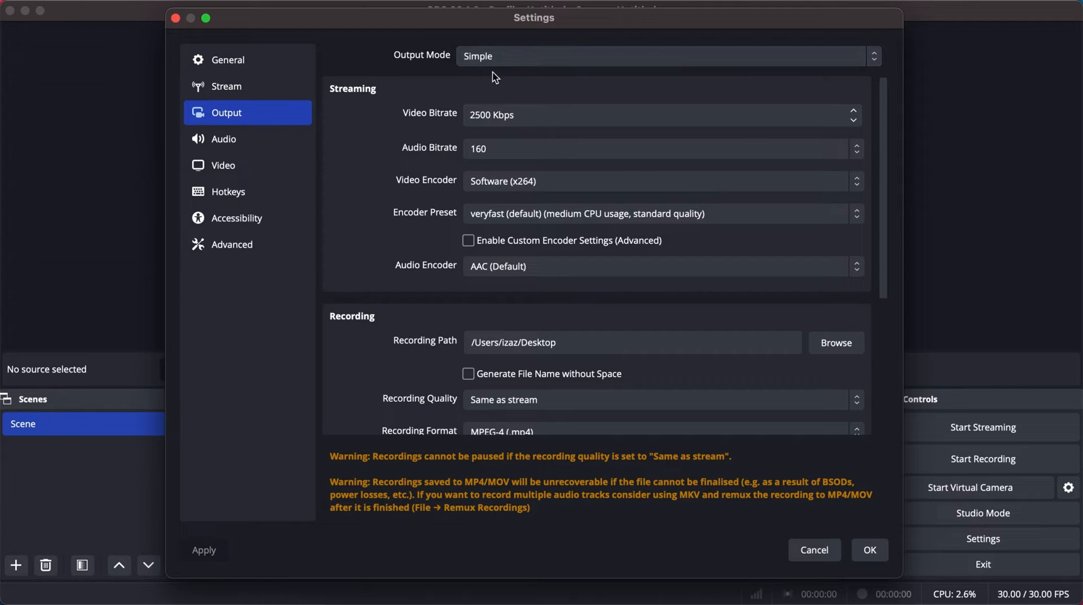
{"action": "mouse_move", "coordinate": [514, 77]}
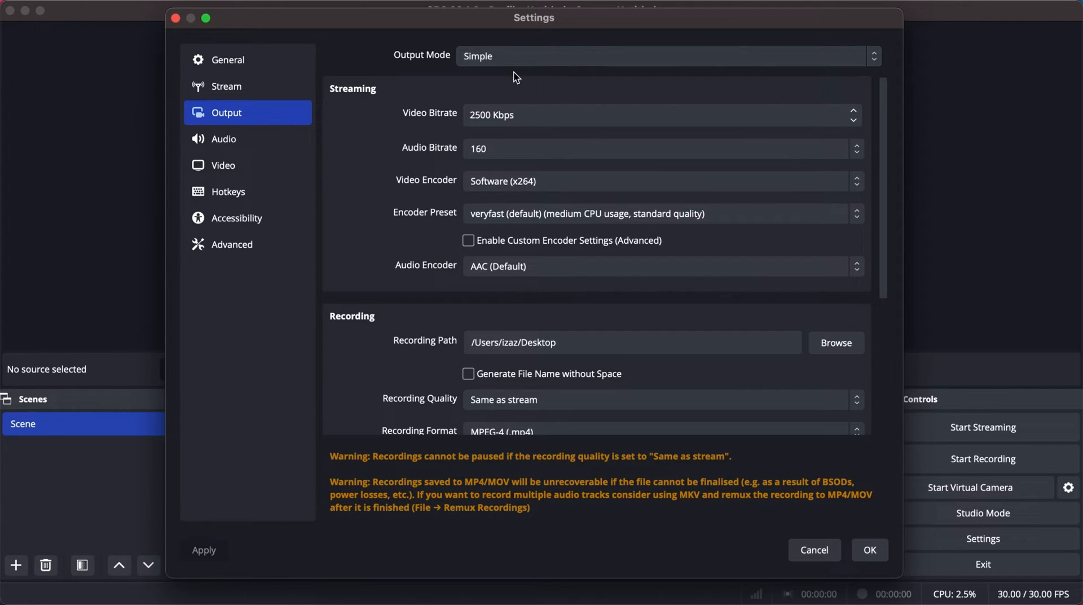
{"action": "left_click", "coordinate": [665, 56]}
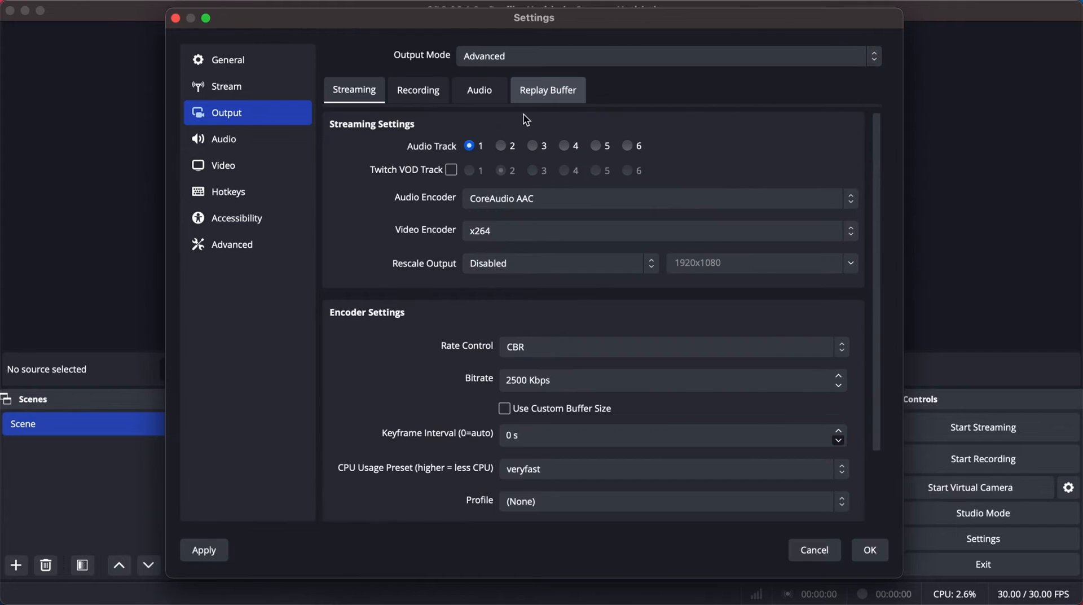
{"action": "left_click", "coordinate": [665, 56]}
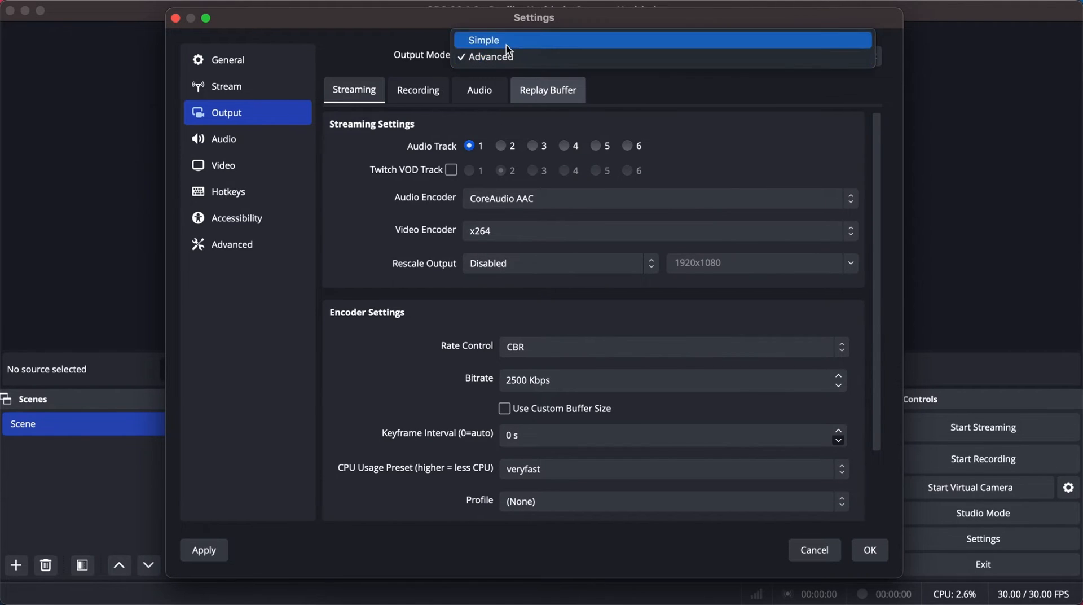
{"action": "left_click", "coordinate": [484, 40]}
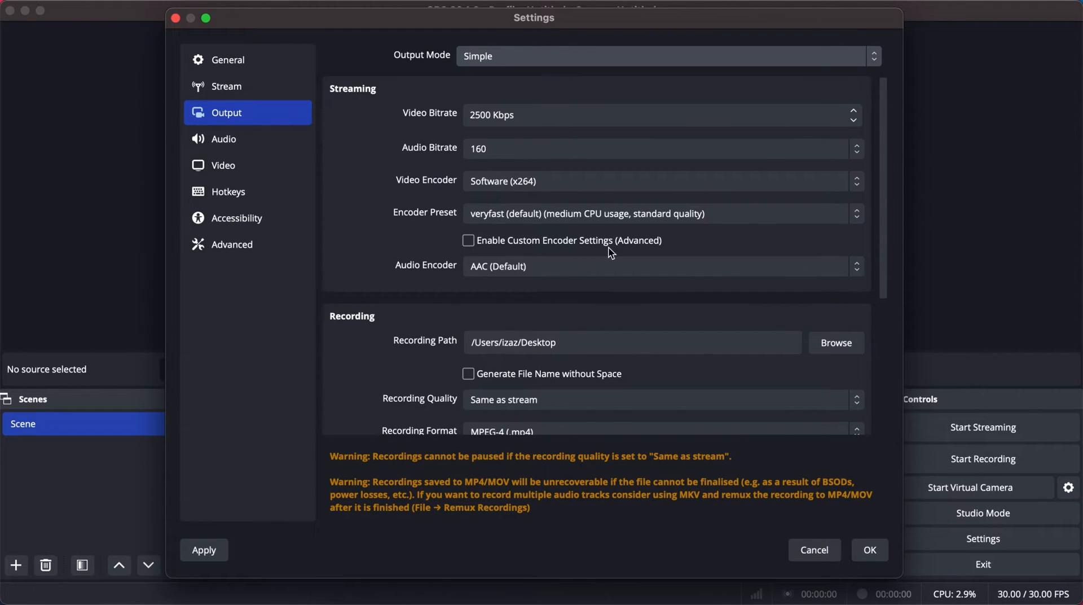
- Set Recording Quality to 'High Quality, Medium File Size', then apply and confirm with OK
{"action": "scroll", "scroll_direction": "down", "scroll_amount": 3}
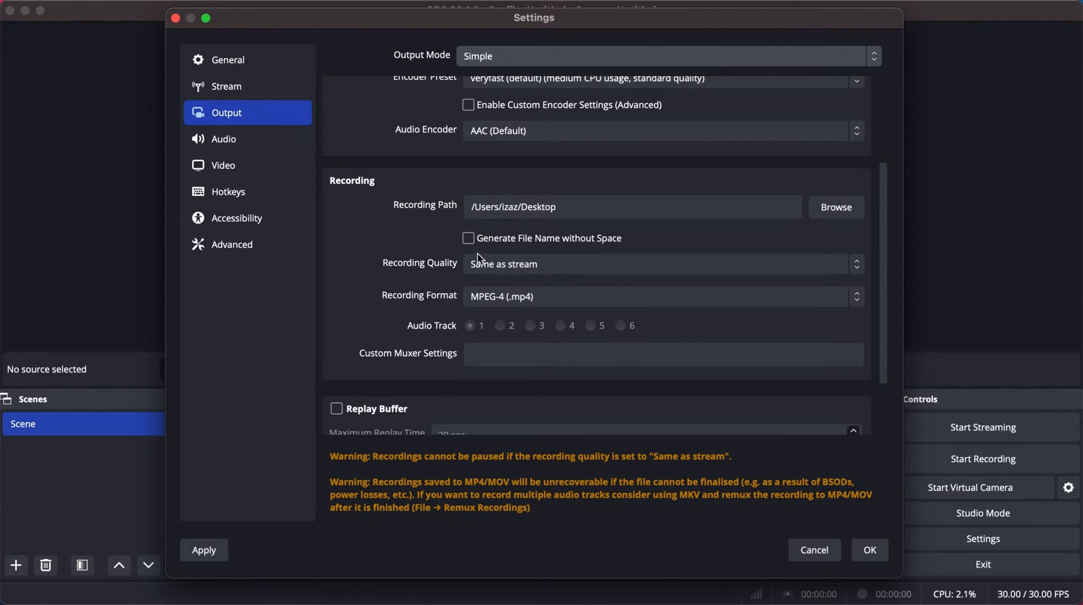
{"action": "mouse_move", "coordinate": [442, 277]}
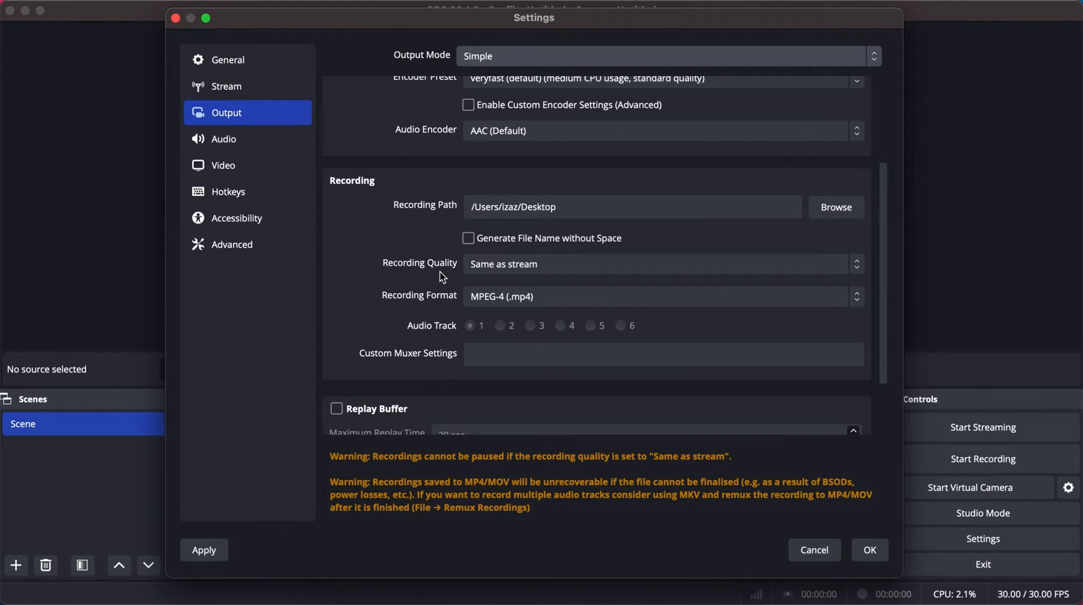
{"action": "mouse_move", "coordinate": [452, 278]}
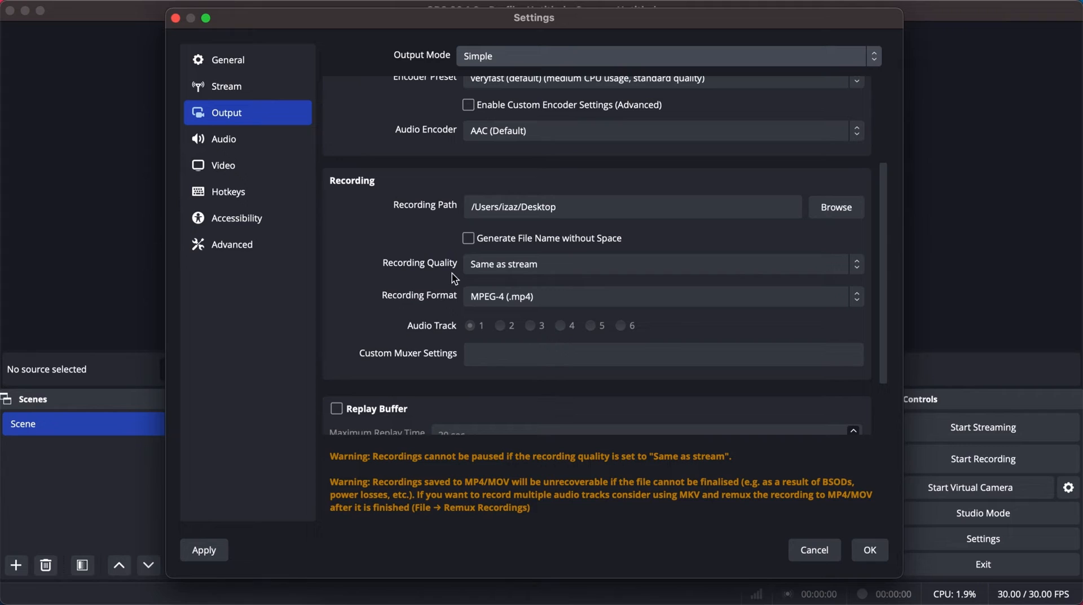
{"action": "mouse_move", "coordinate": [465, 285]}
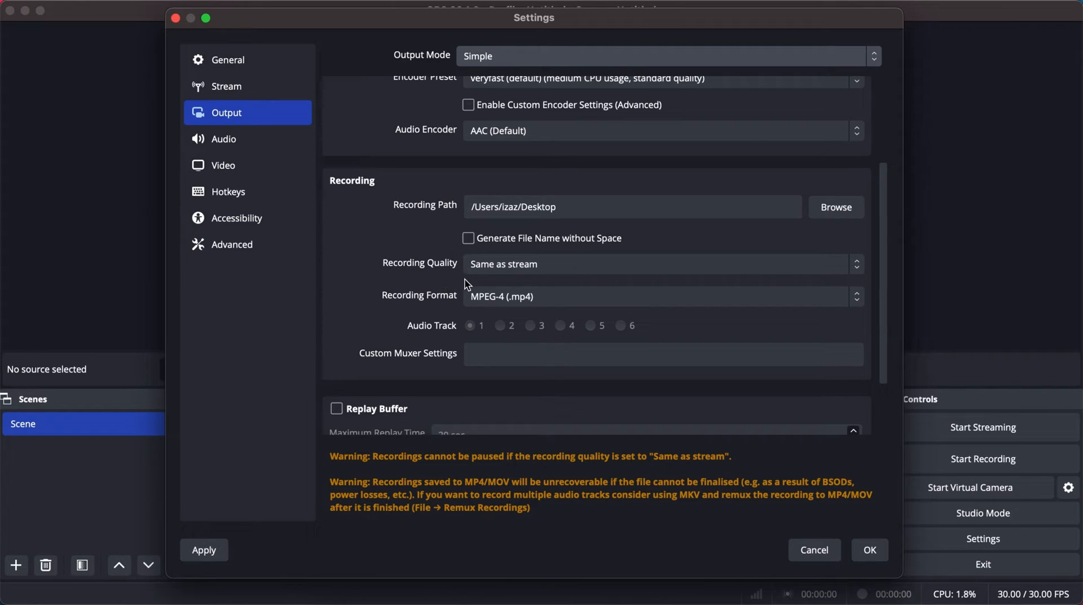
{"action": "mouse_move", "coordinate": [585, 307]}
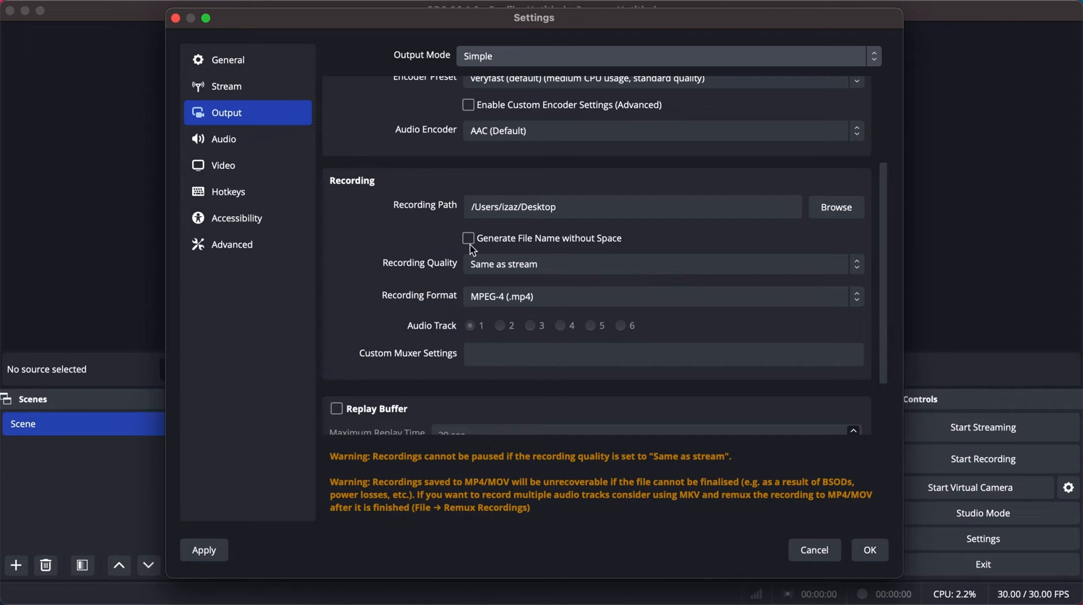
{"action": "mouse_move", "coordinate": [596, 276]}
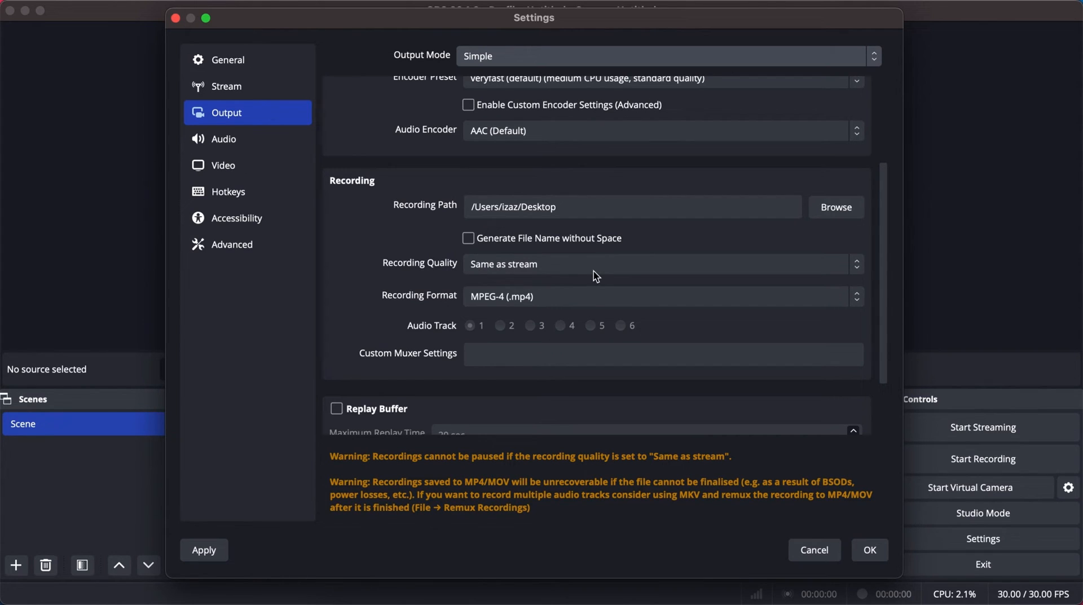
{"action": "left_click", "coordinate": [660, 264]}
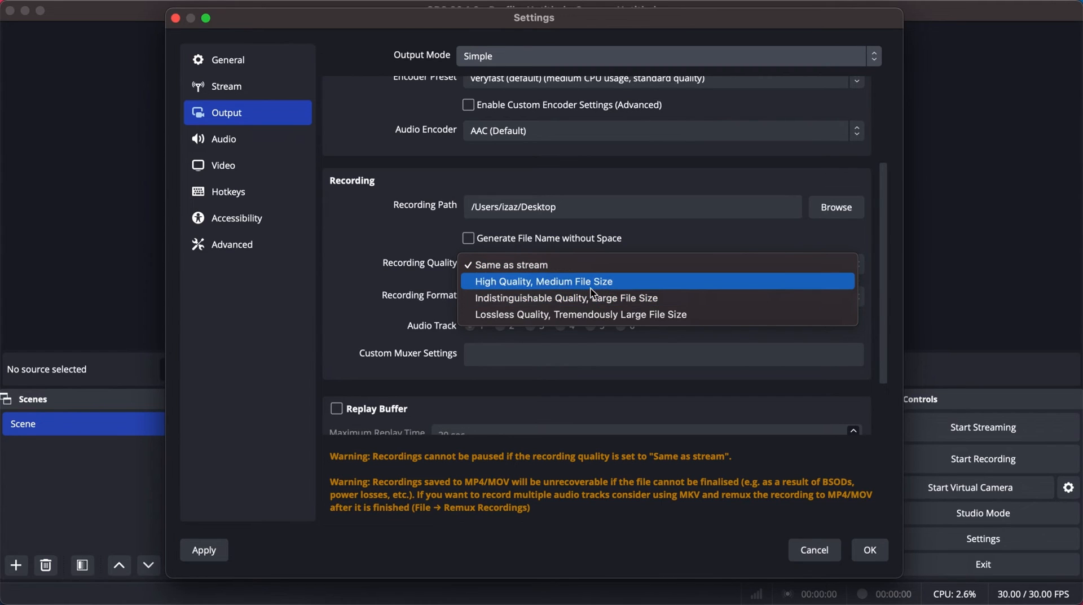
{"action": "left_click", "coordinate": [543, 280]}
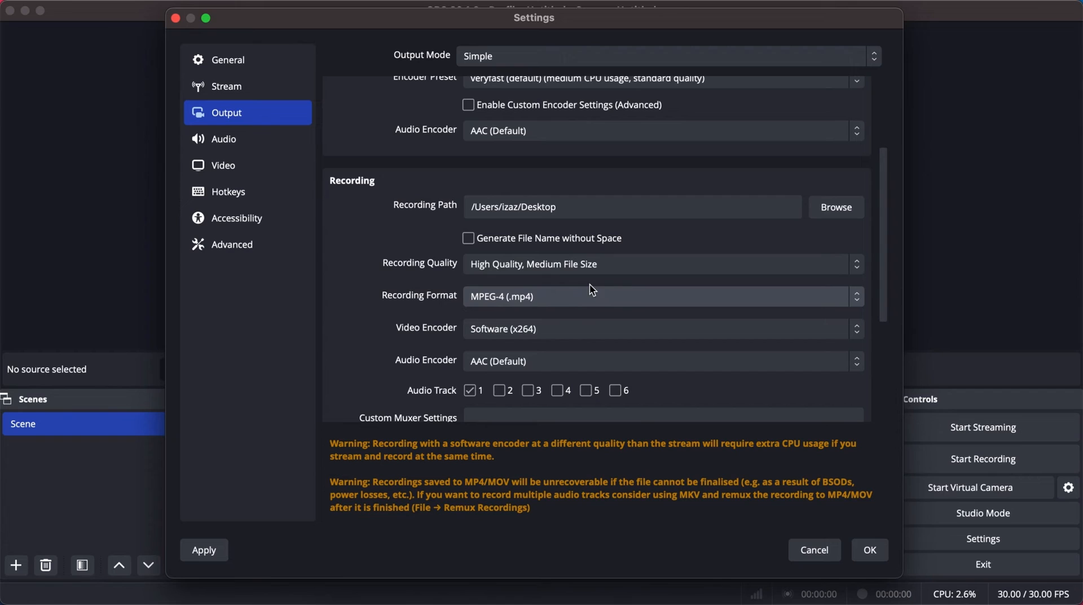
{"action": "mouse_move", "coordinate": [519, 271]}
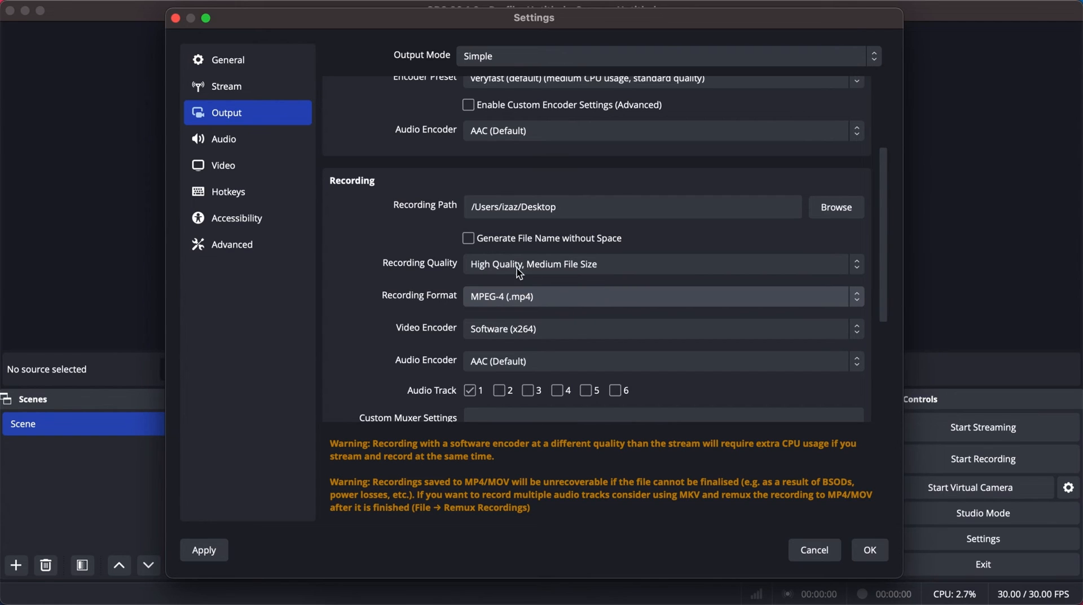
{"action": "mouse_move", "coordinate": [602, 281]}
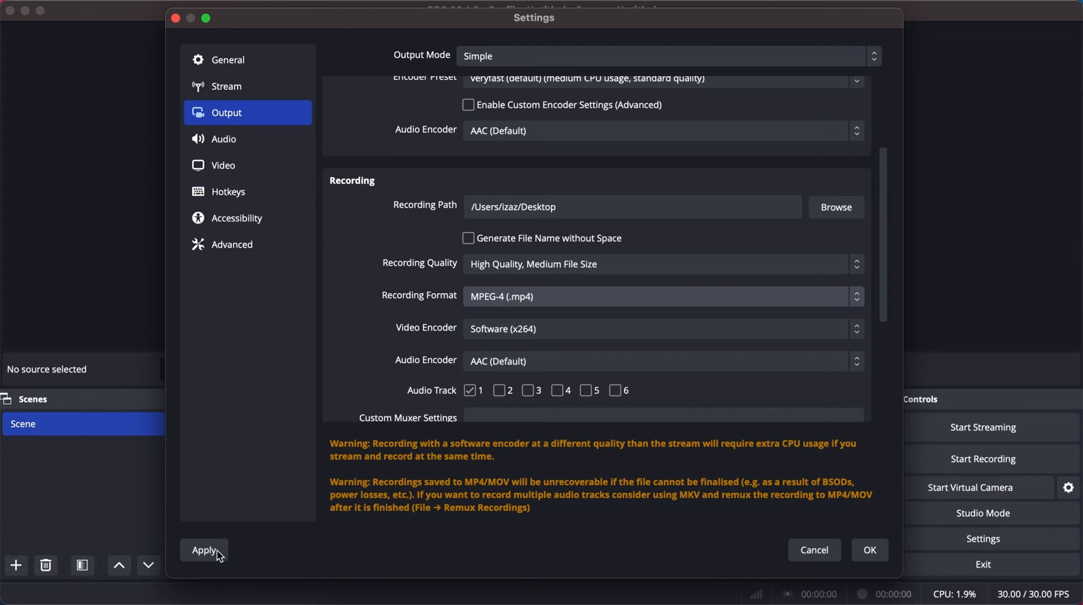
{"action": "left_click", "coordinate": [204, 550]}
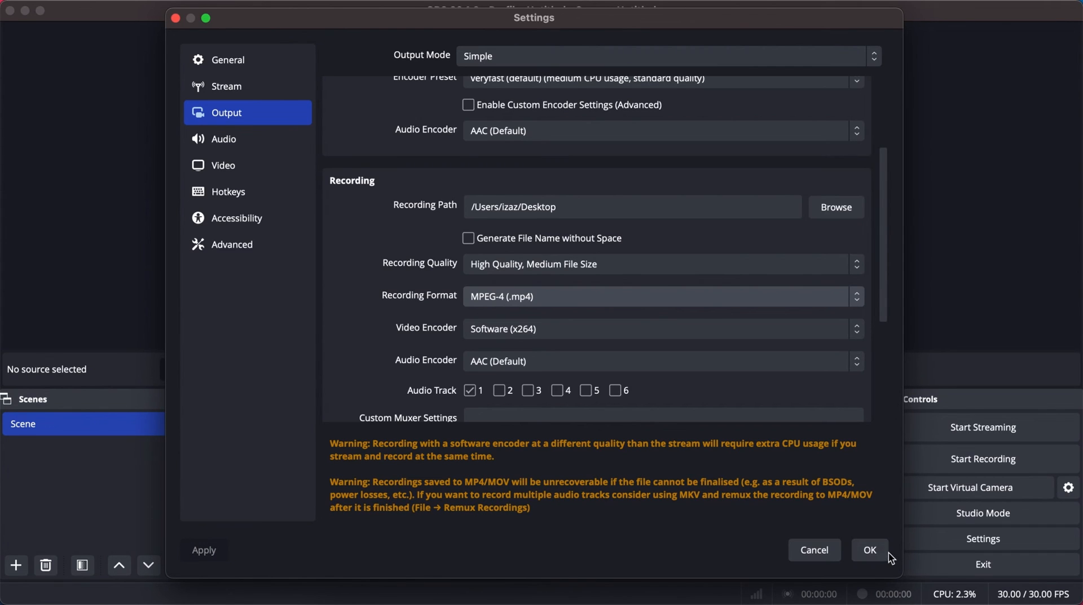
{"action": "left_click", "coordinate": [869, 550]}
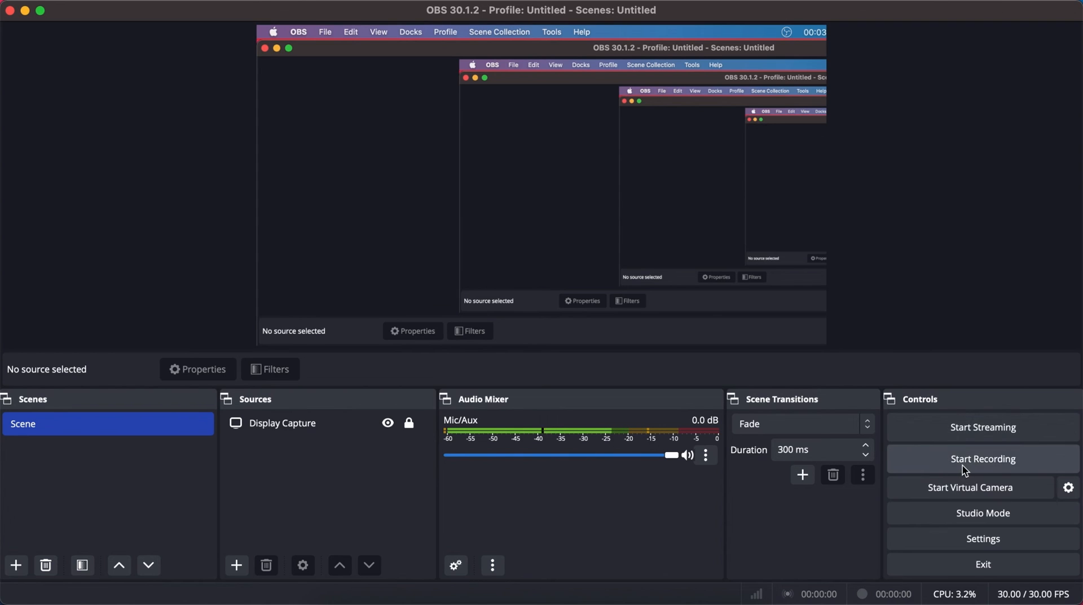
- Start a new recording and pause it after about six seconds
{"action": "left_click", "coordinate": [982, 458]}
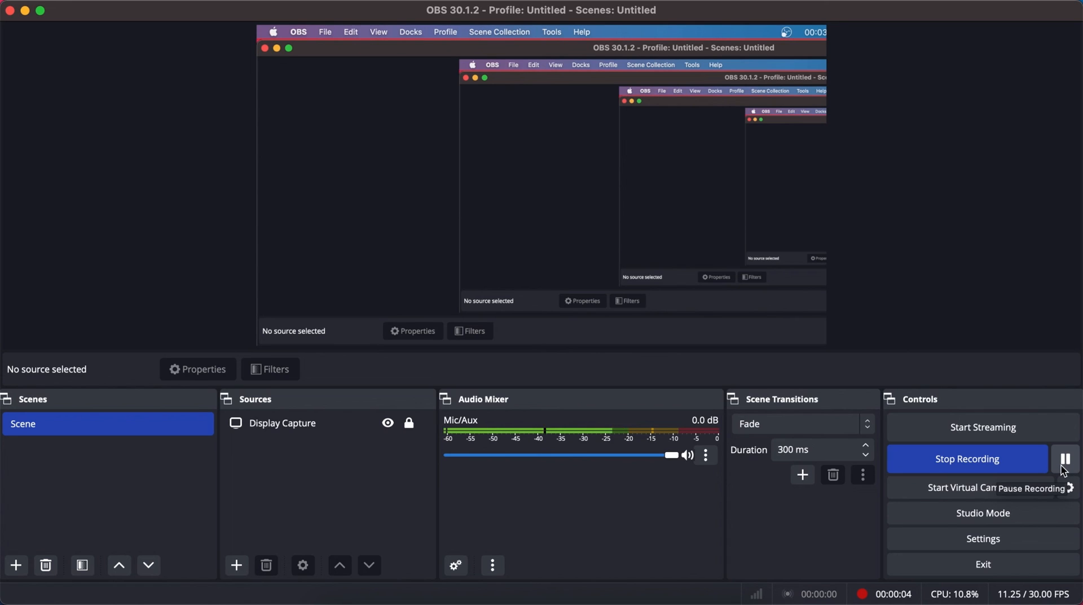
{"action": "left_click", "coordinate": [1066, 458]}
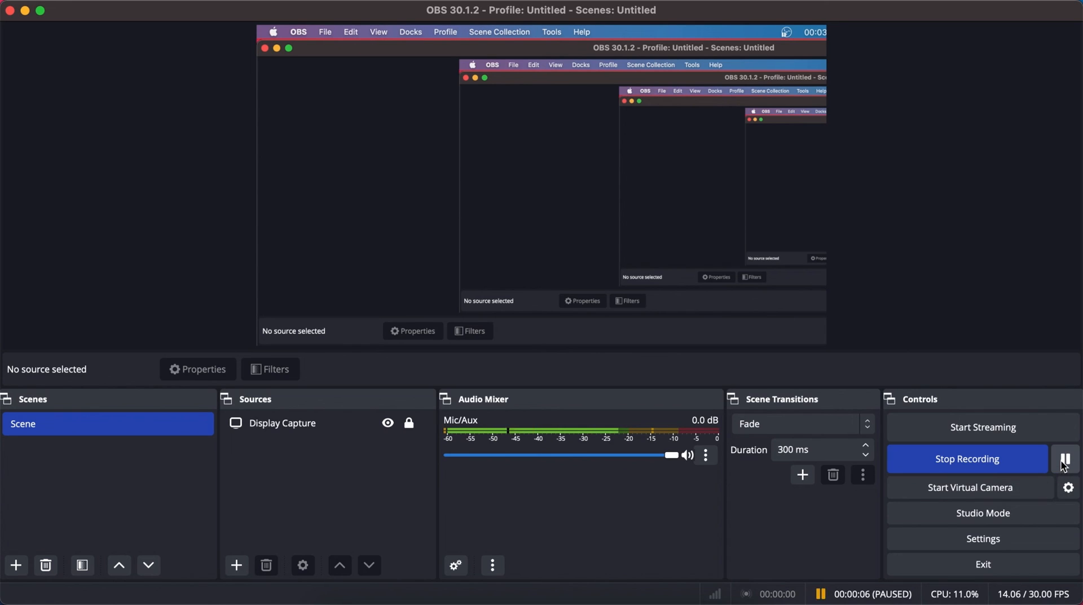